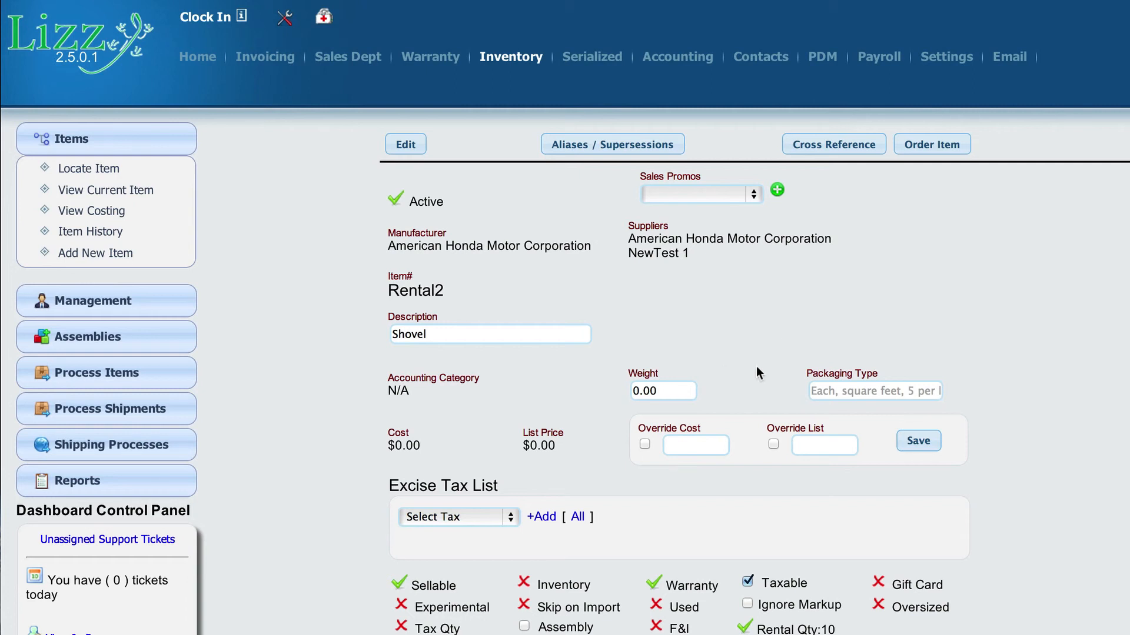
mouse_move(595, 64)
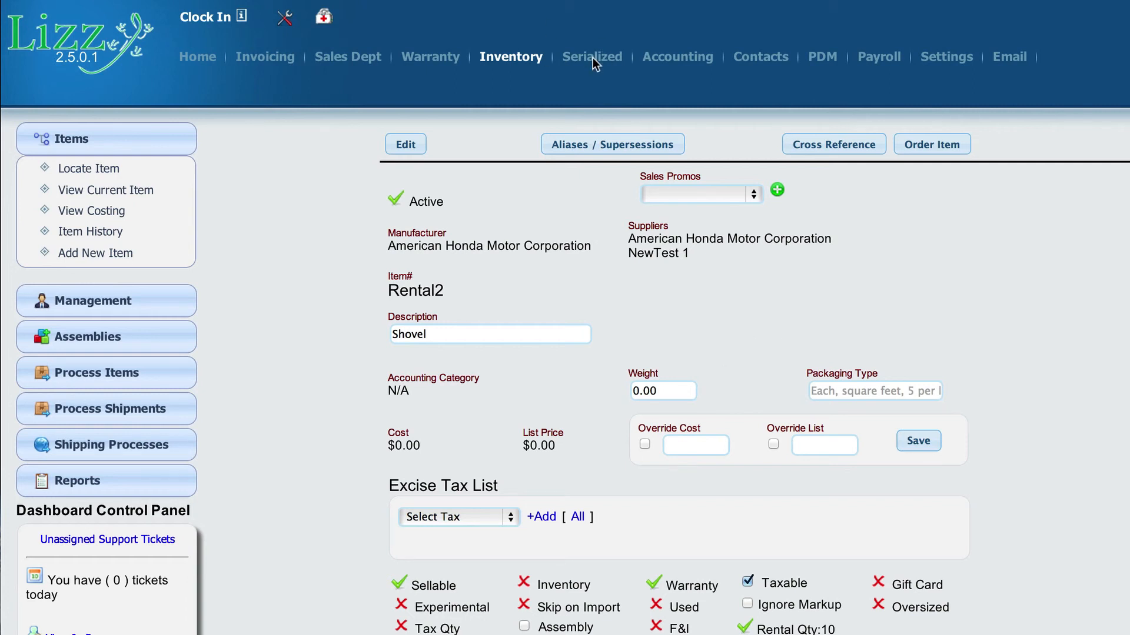
Switch from the Rental2 item page to the Serialized section.
left_click(591, 57)
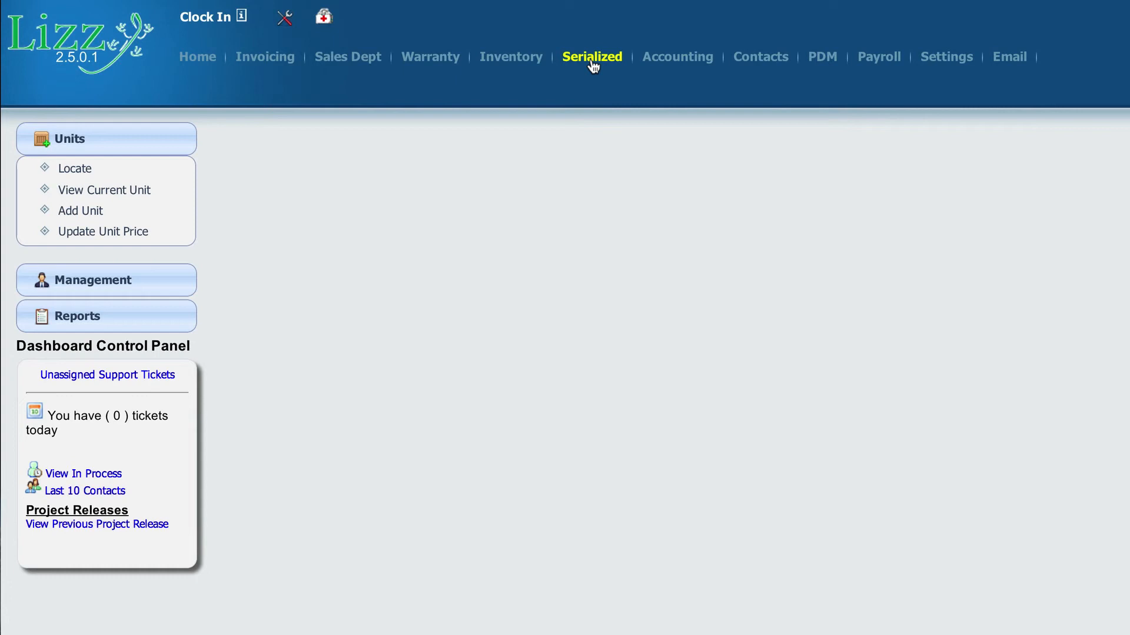
mouse_move(588, 67)
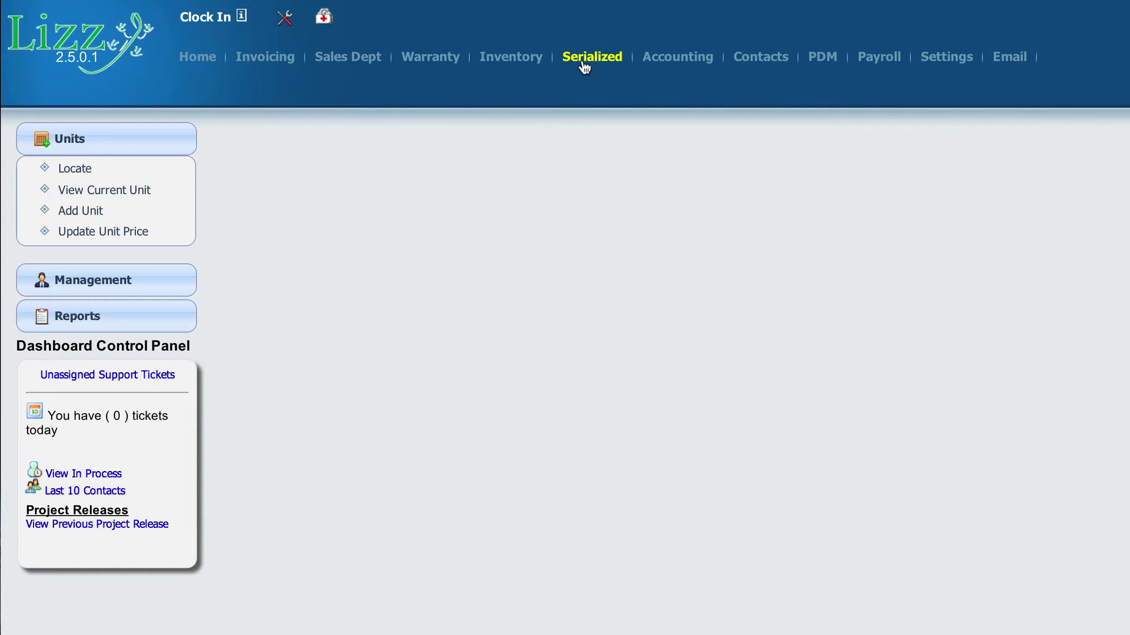
mouse_move(105, 177)
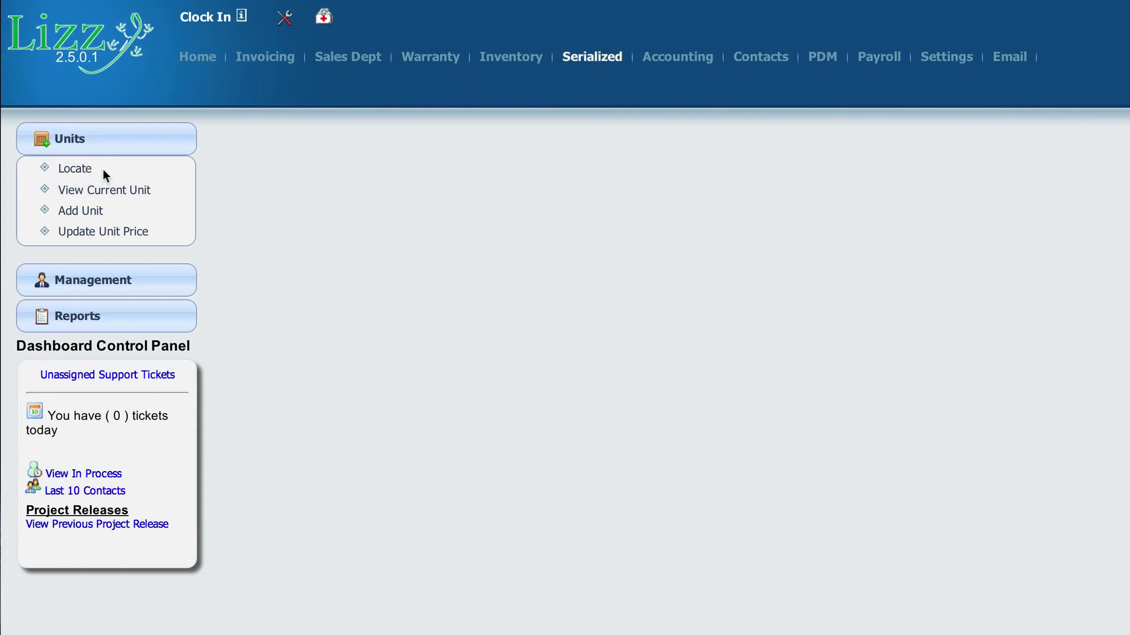
mouse_move(330, 141)
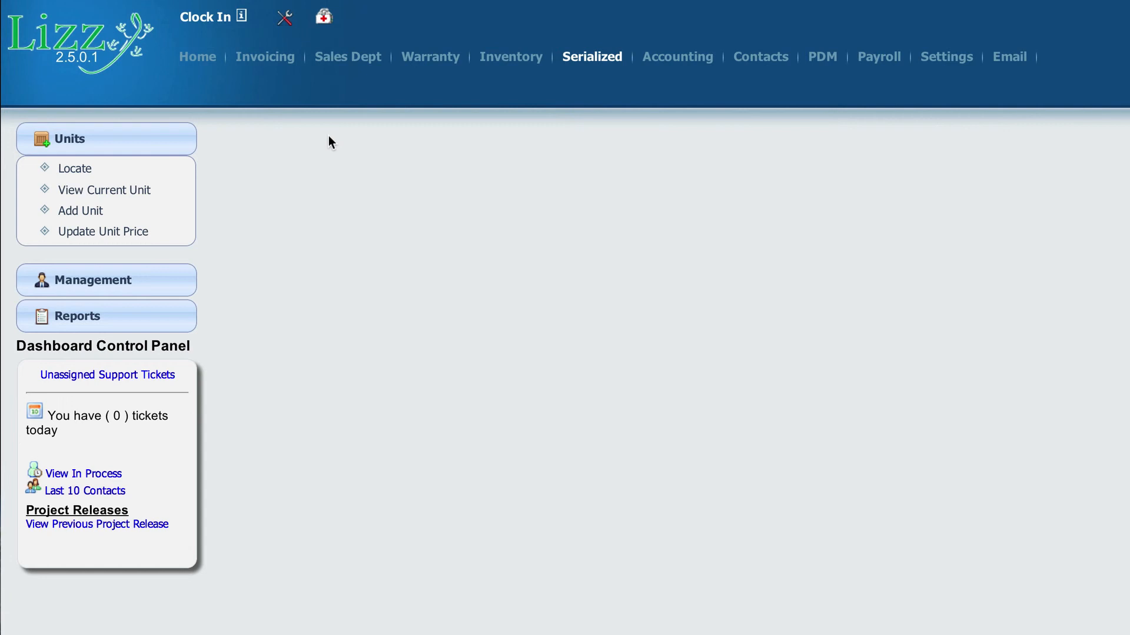
Open the unit Locate search and filter it to New units, showing 330 records.
left_click(75, 168)
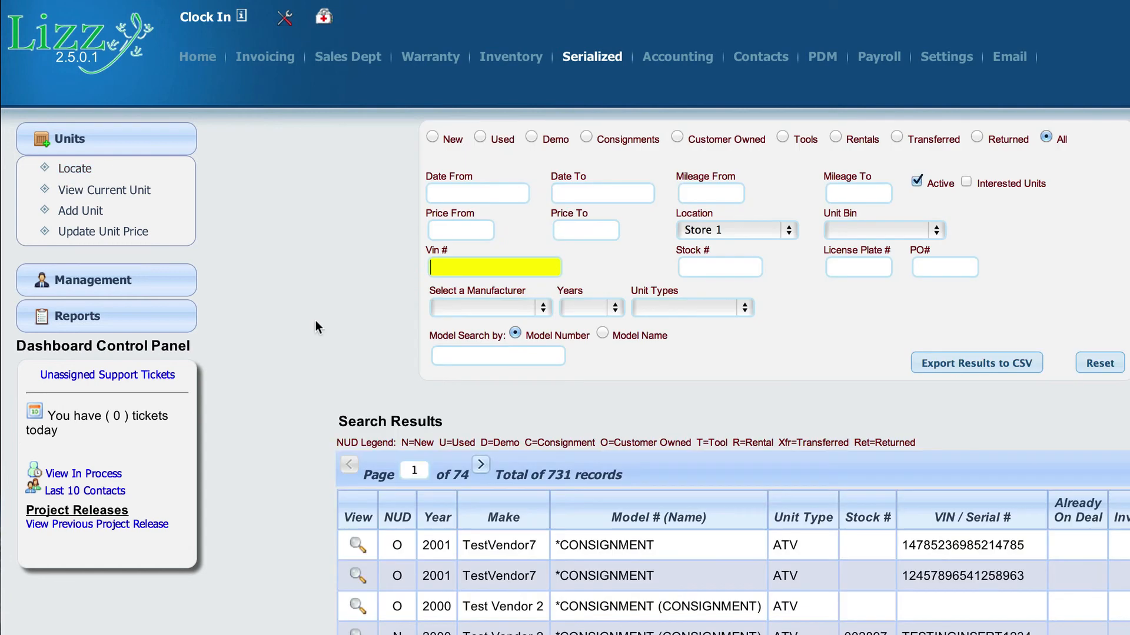
scroll("down", 3)
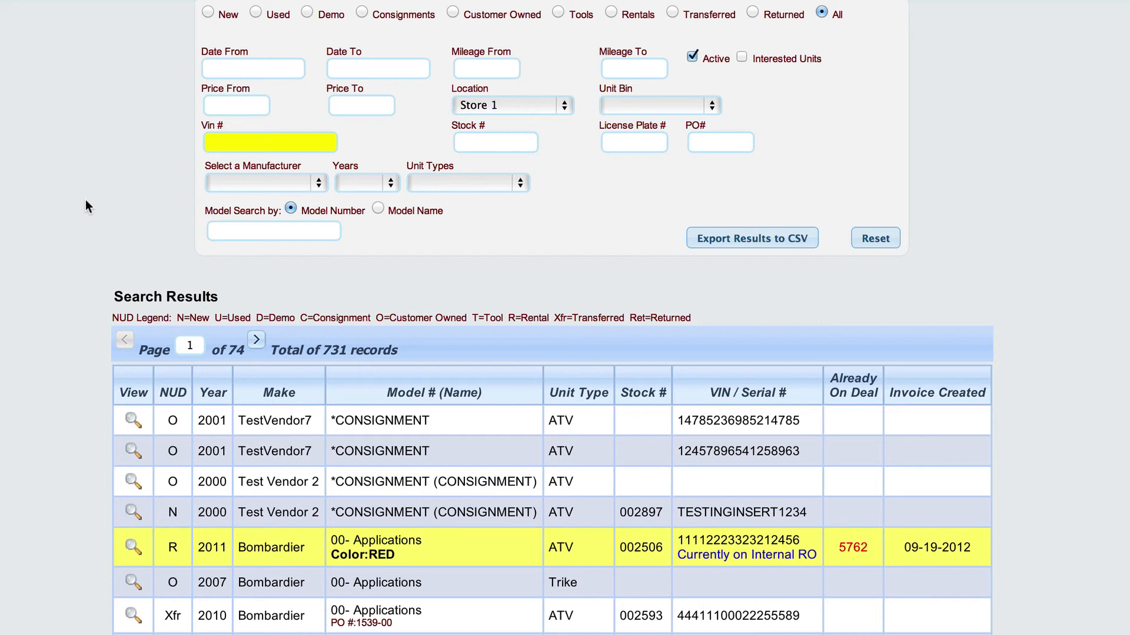
mouse_move(103, 344)
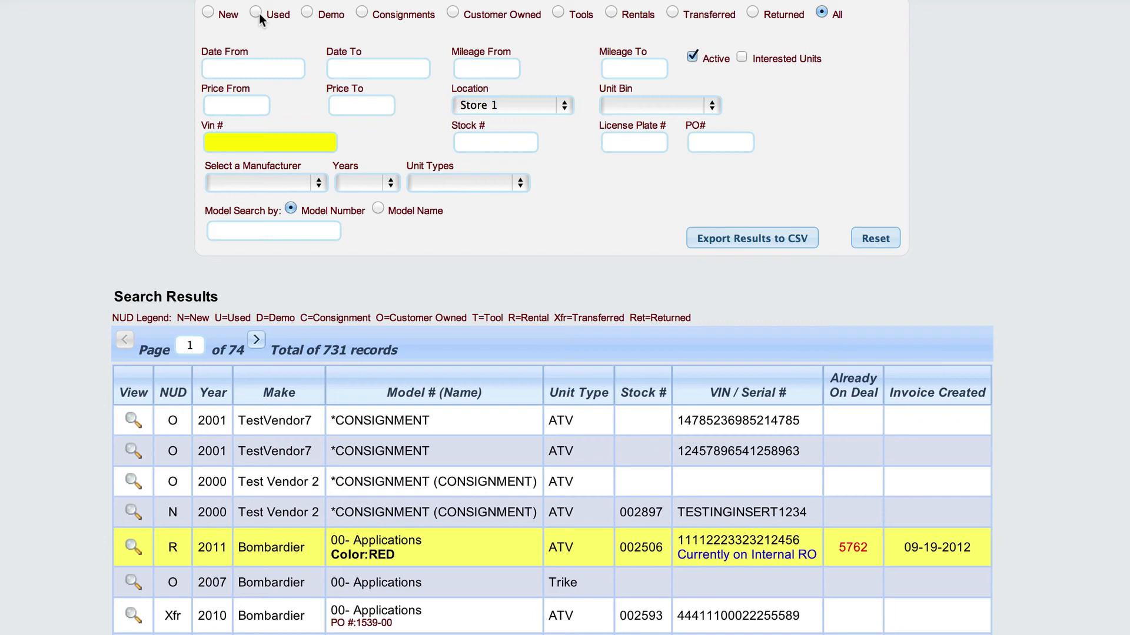
left_click(208, 13)
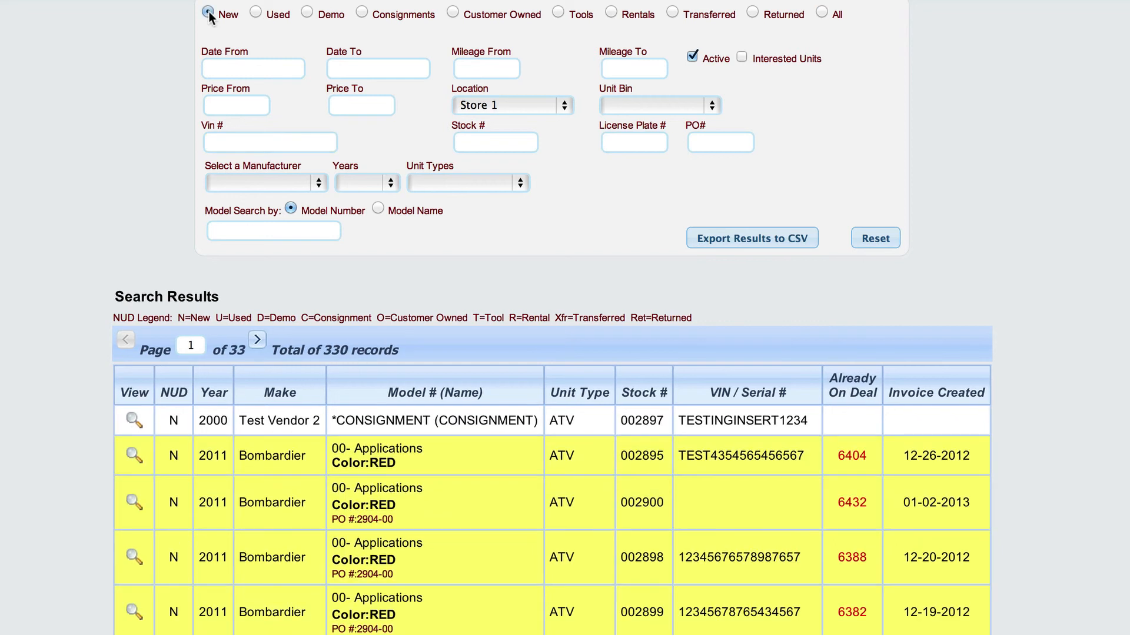
scroll("down", 3)
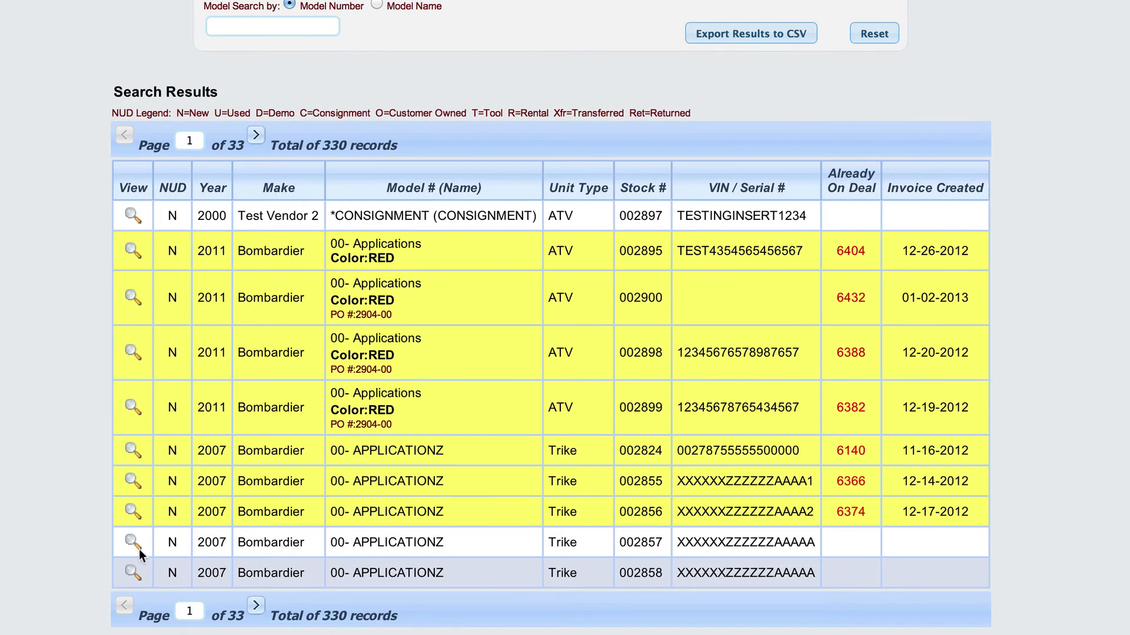
Open the 2007 Bombardier trike record 002857 and convert it from New to Rental.
left_click(132, 542)
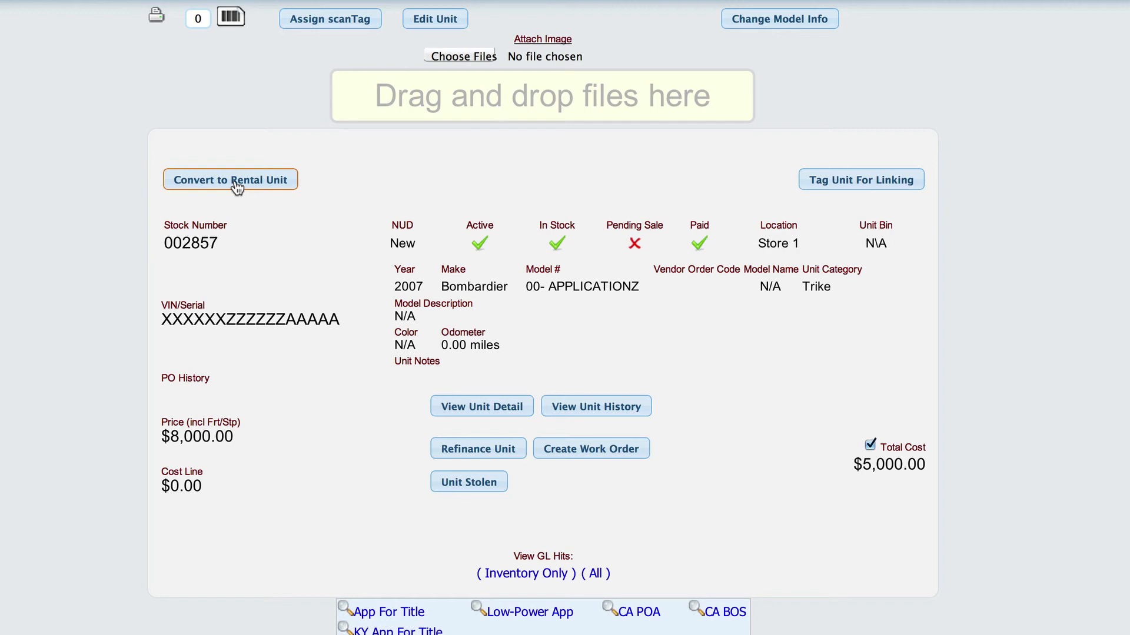
mouse_move(218, 190)
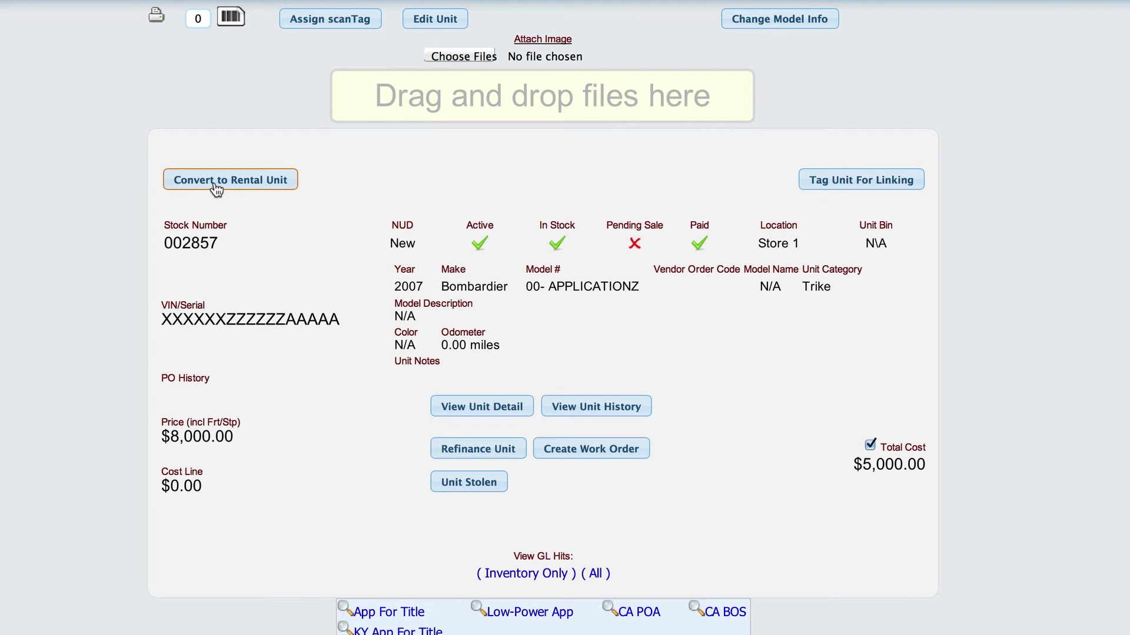
left_click(230, 179)
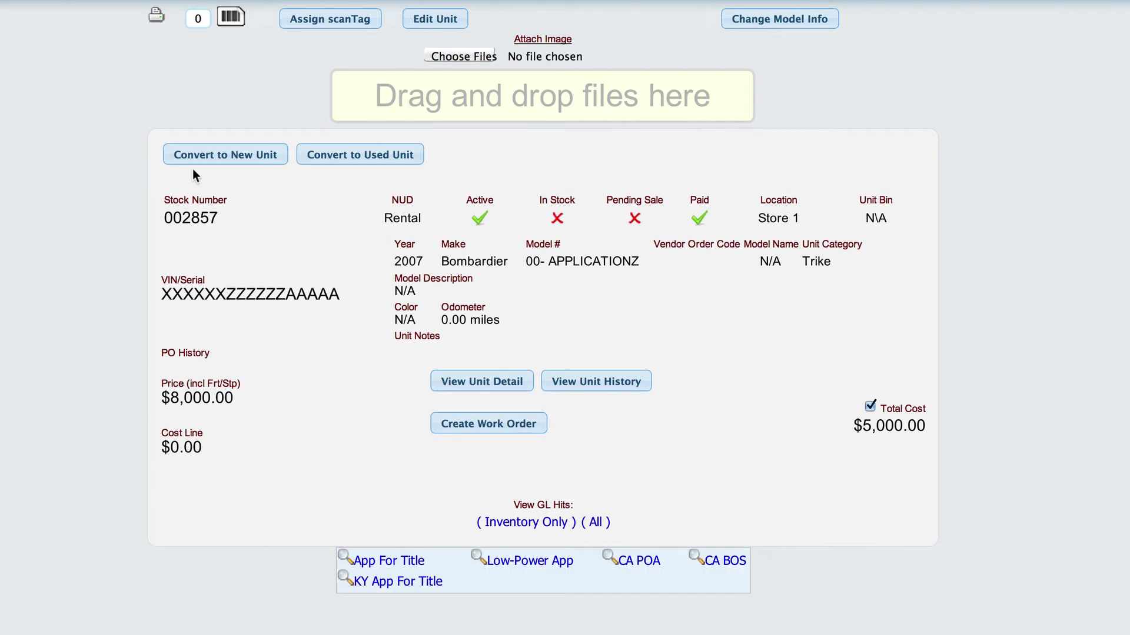
mouse_move(209, 173)
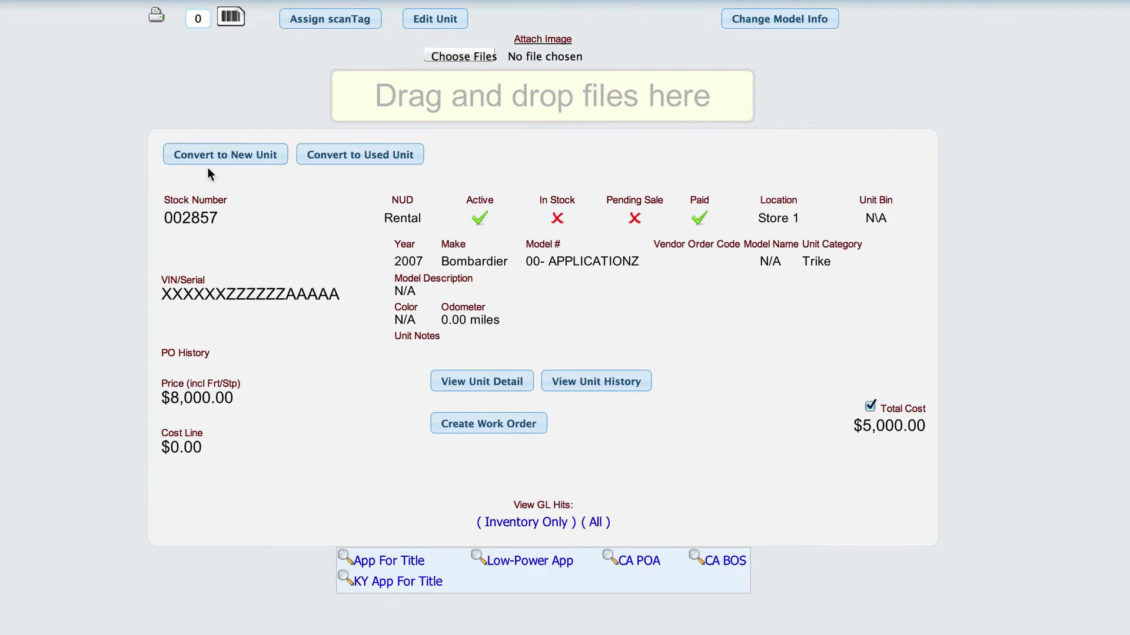
mouse_move(243, 167)
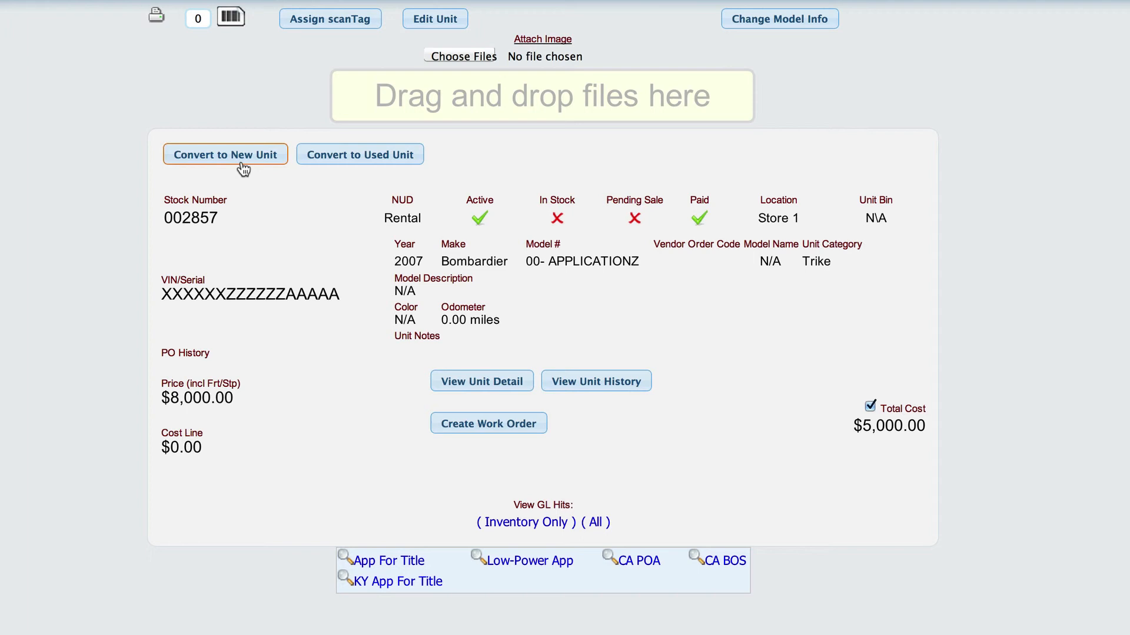
mouse_move(388, 161)
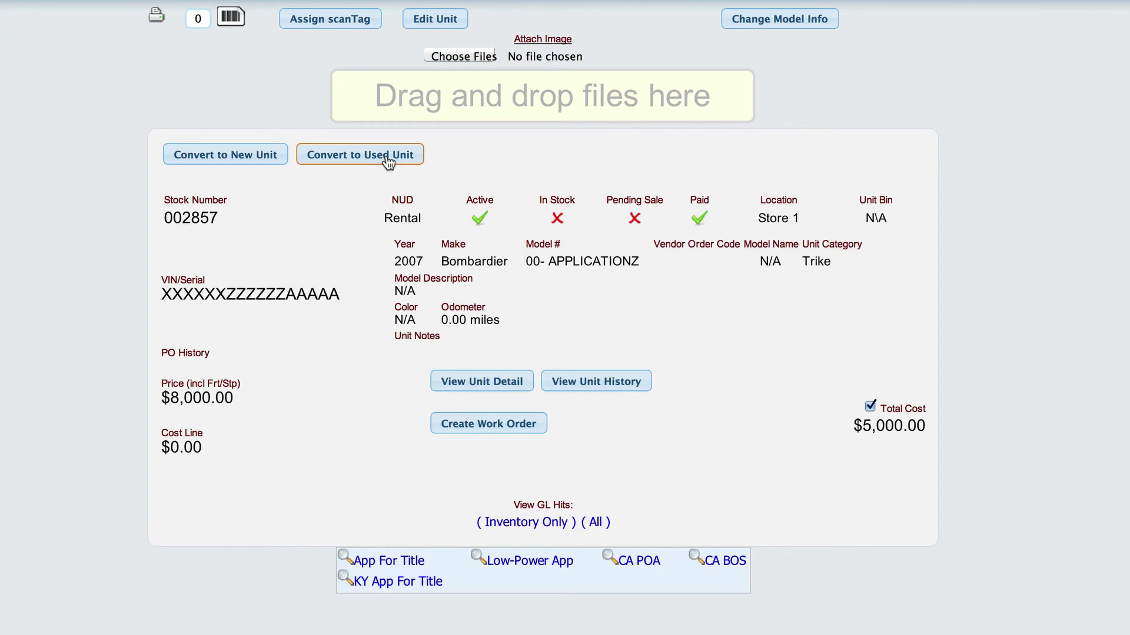
mouse_move(396, 170)
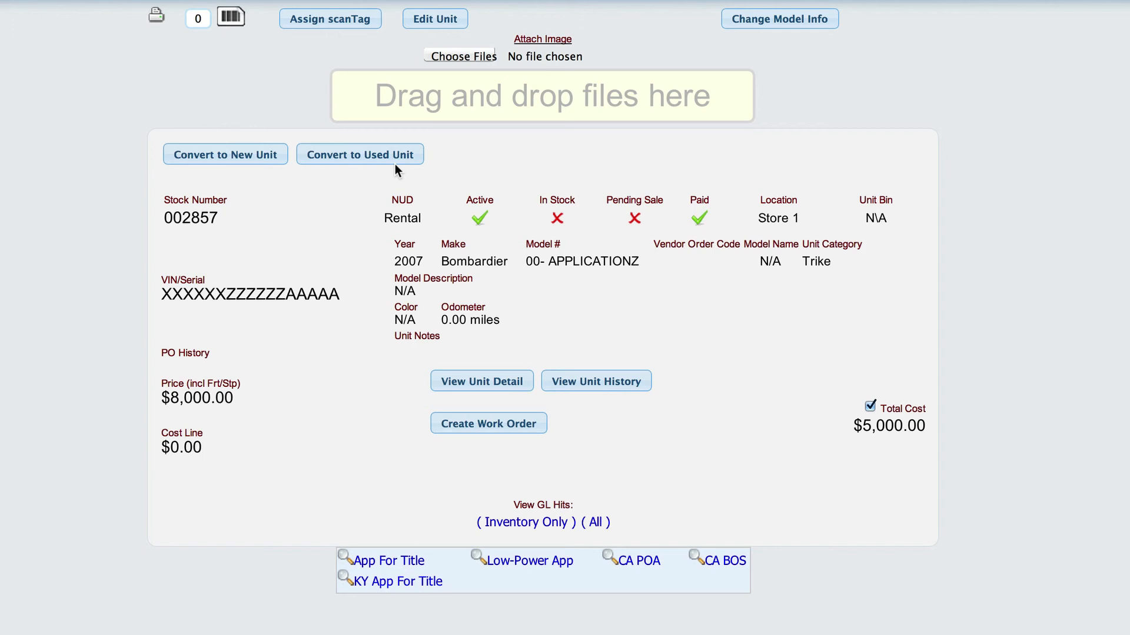
mouse_move(434, 19)
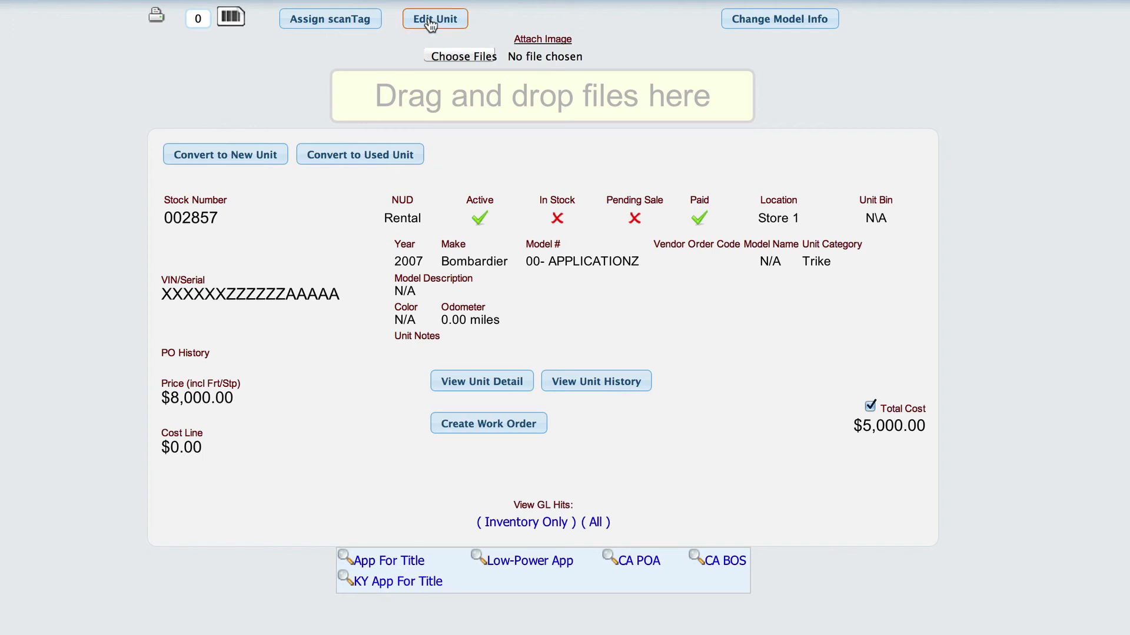
Open the Edit Unit form for 002857 and scroll to the Rental Period rates.
left_click(434, 19)
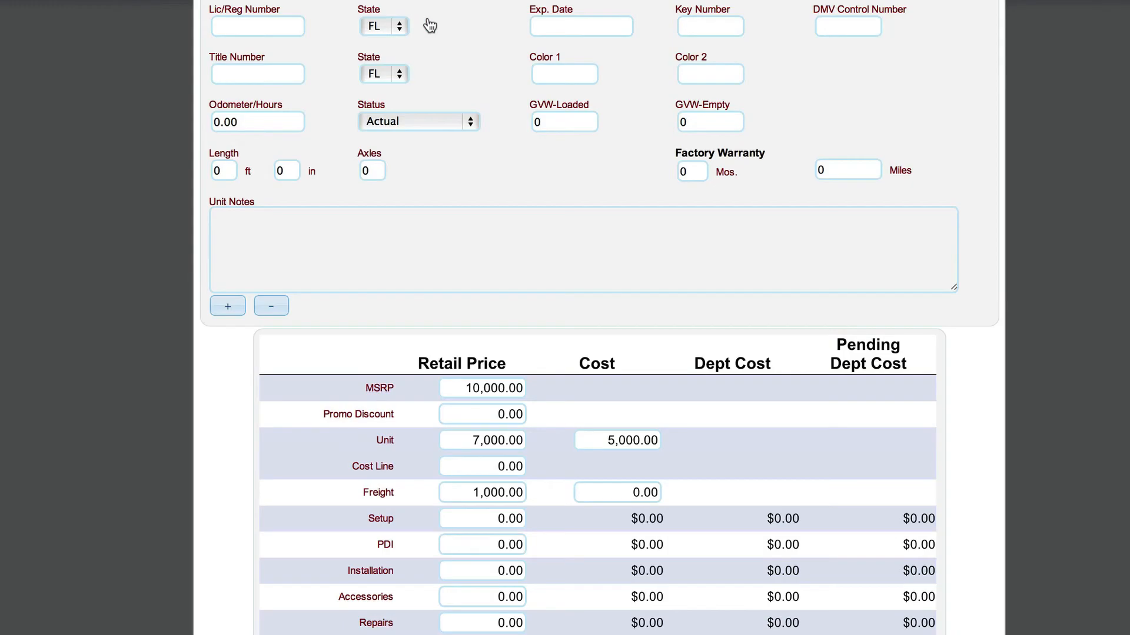
scroll("up", 3)
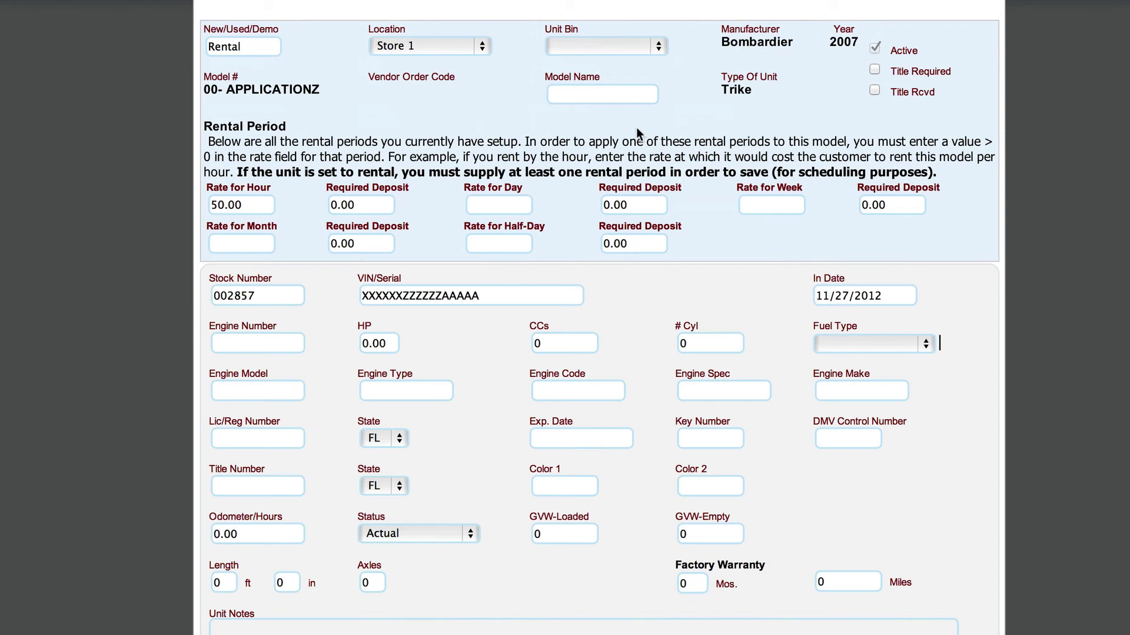
mouse_move(549, 274)
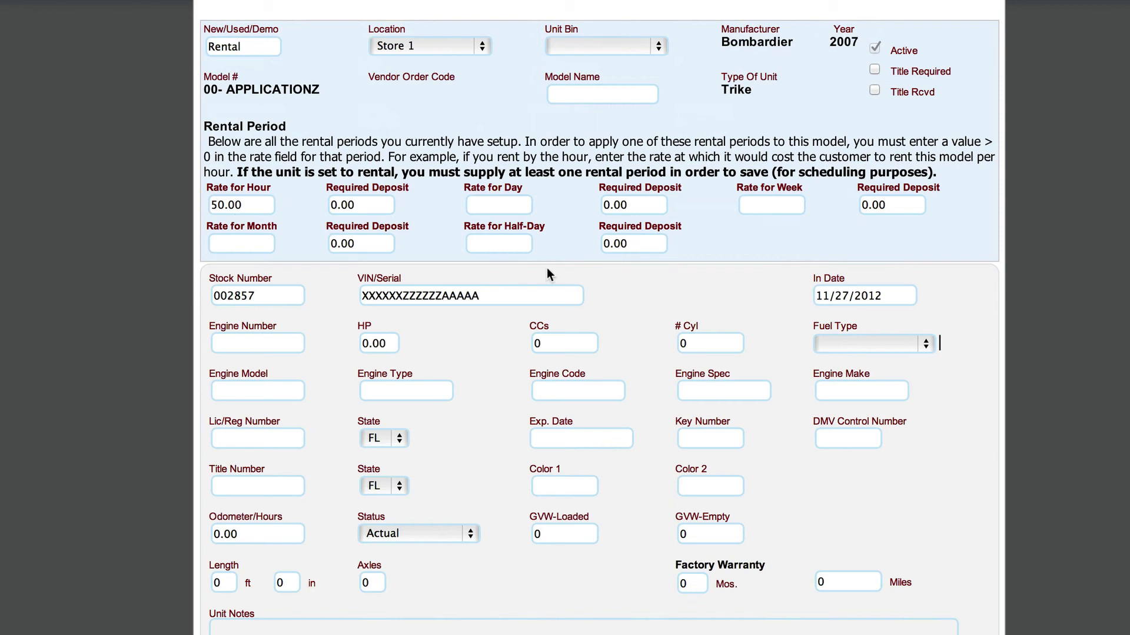
mouse_move(497, 264)
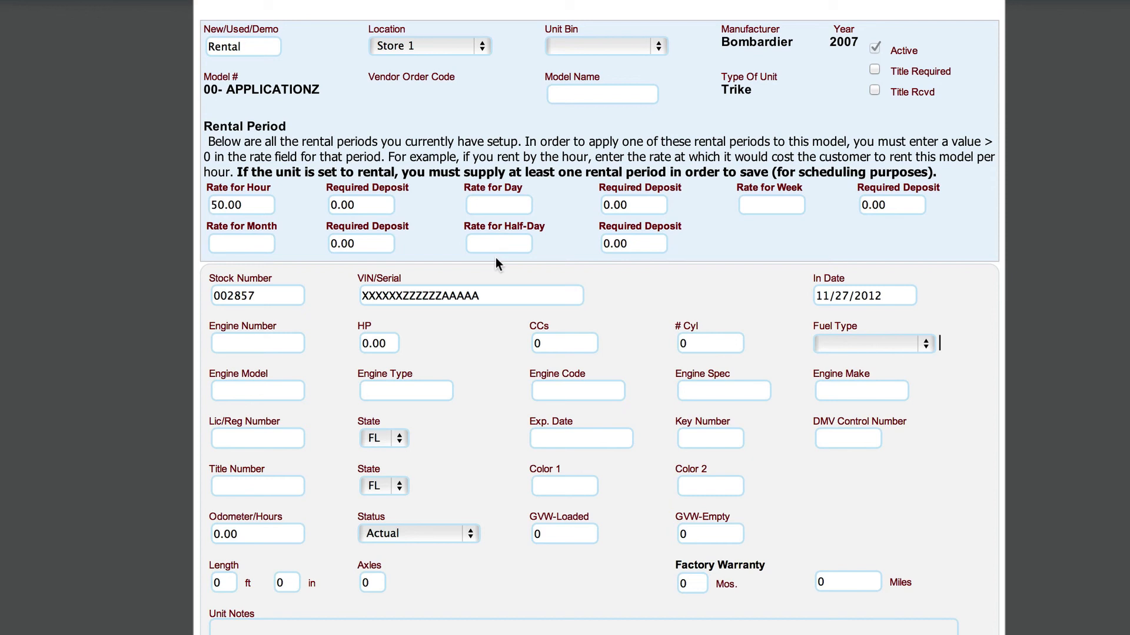
mouse_move(492, 260)
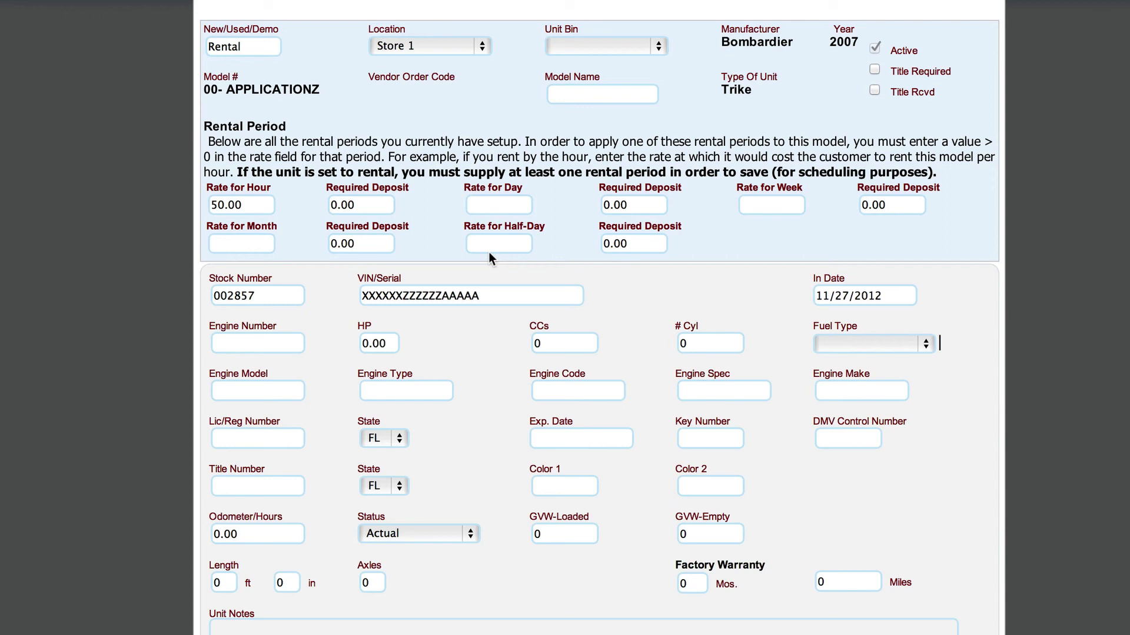
mouse_move(364, 205)
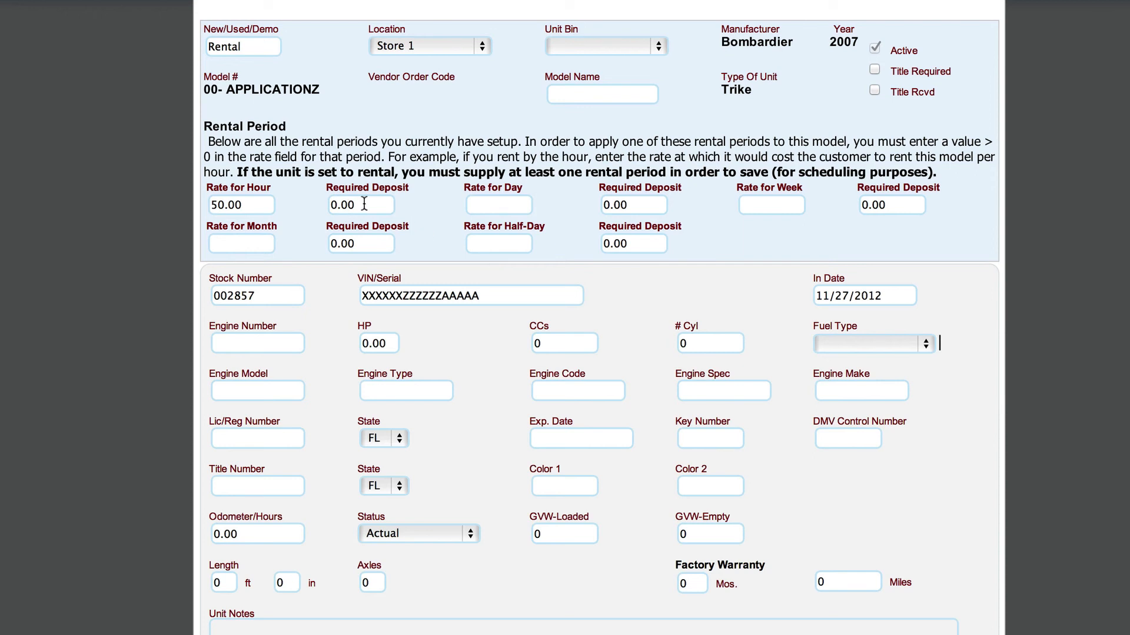
Enter a required deposit of 25 for hourly rentals and 50 for daily rentals.
double_click(230, 205)
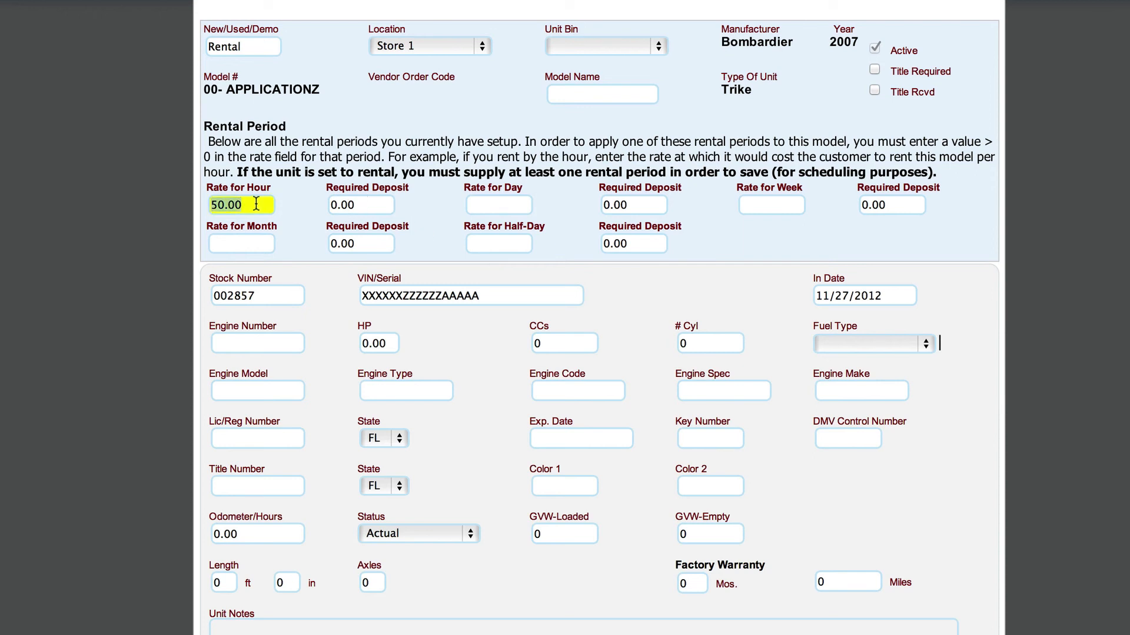
left_click(360, 205)
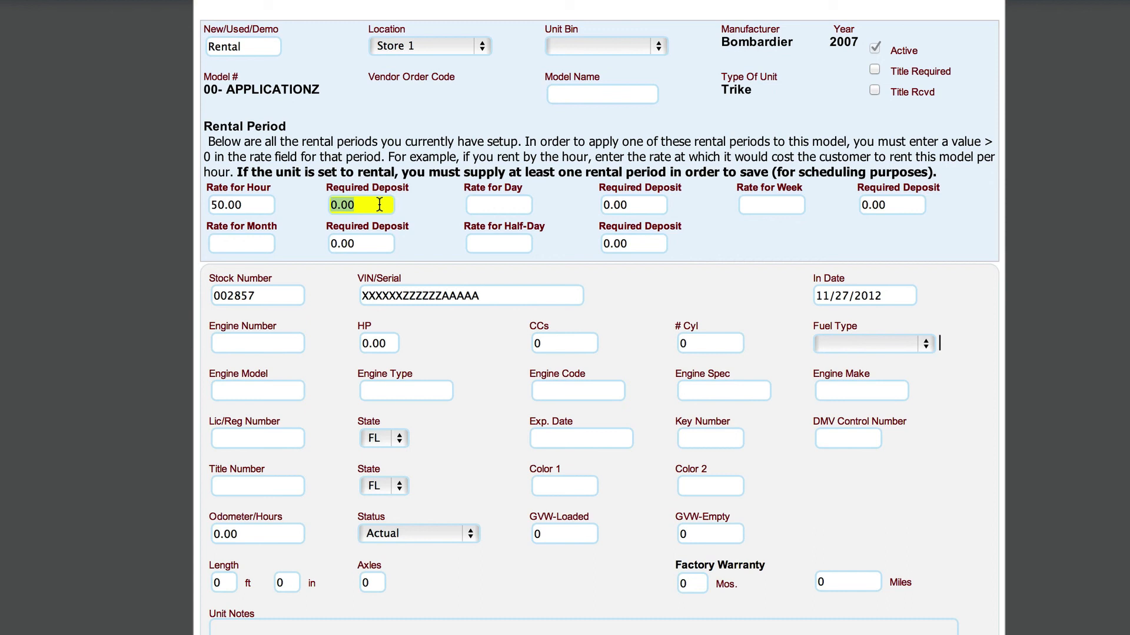
type("25")
left_click(499, 205)
type("100")
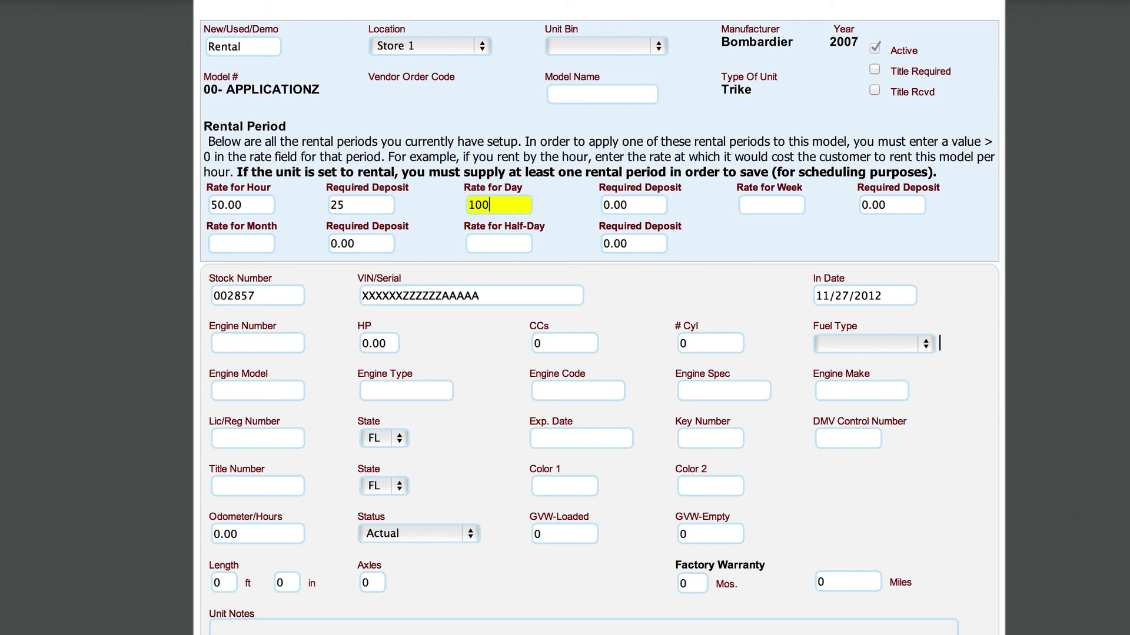
left_click(633, 205)
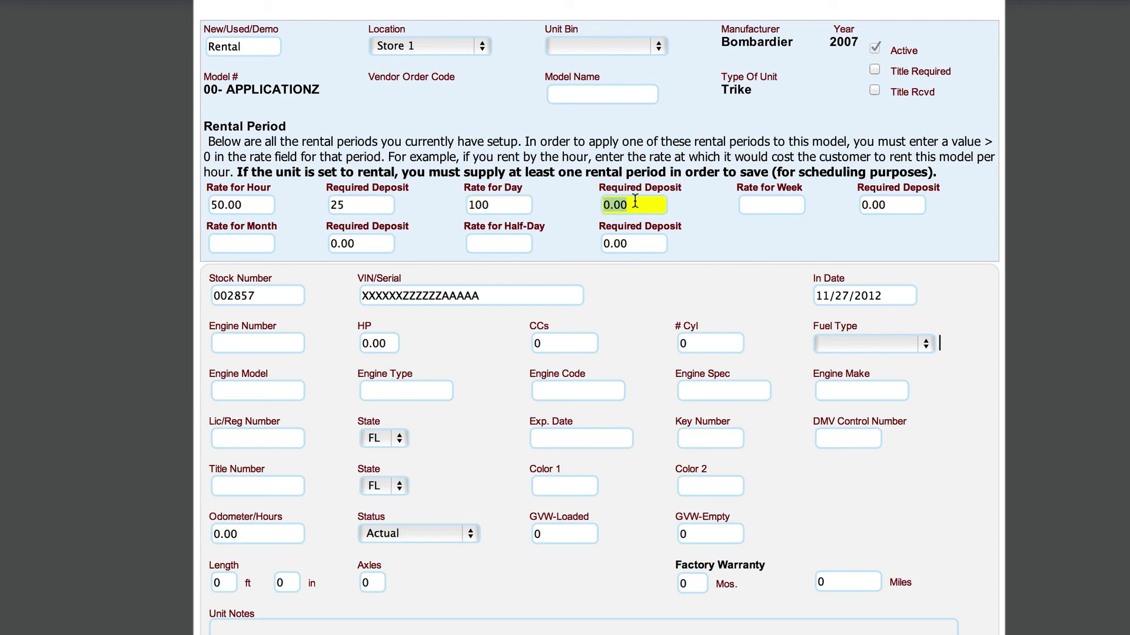
type("50")
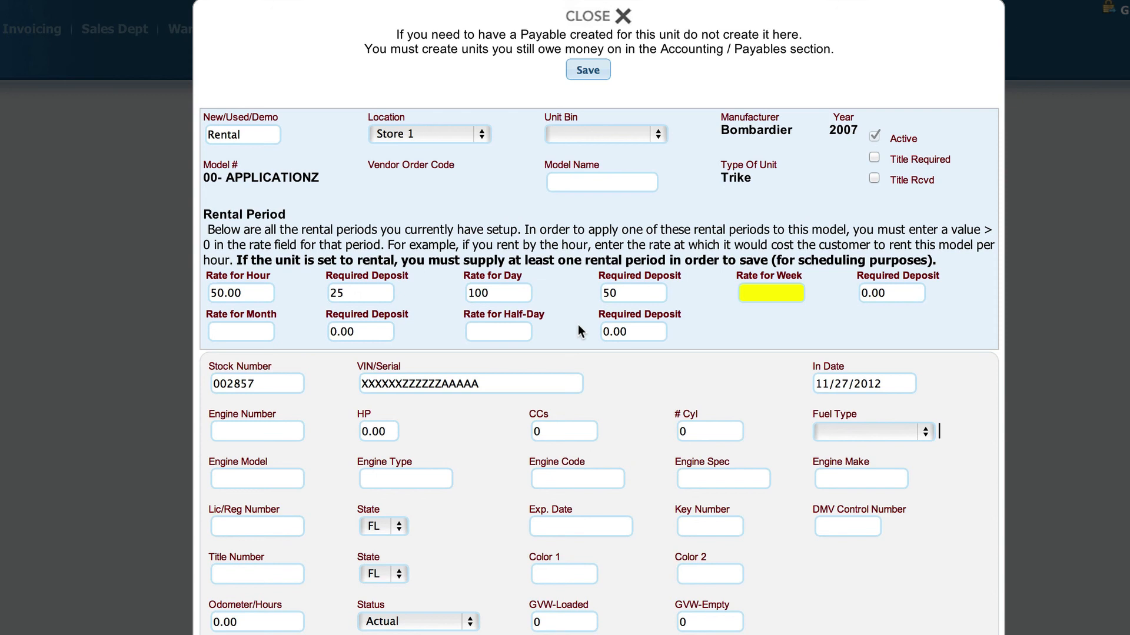
mouse_move(784, 177)
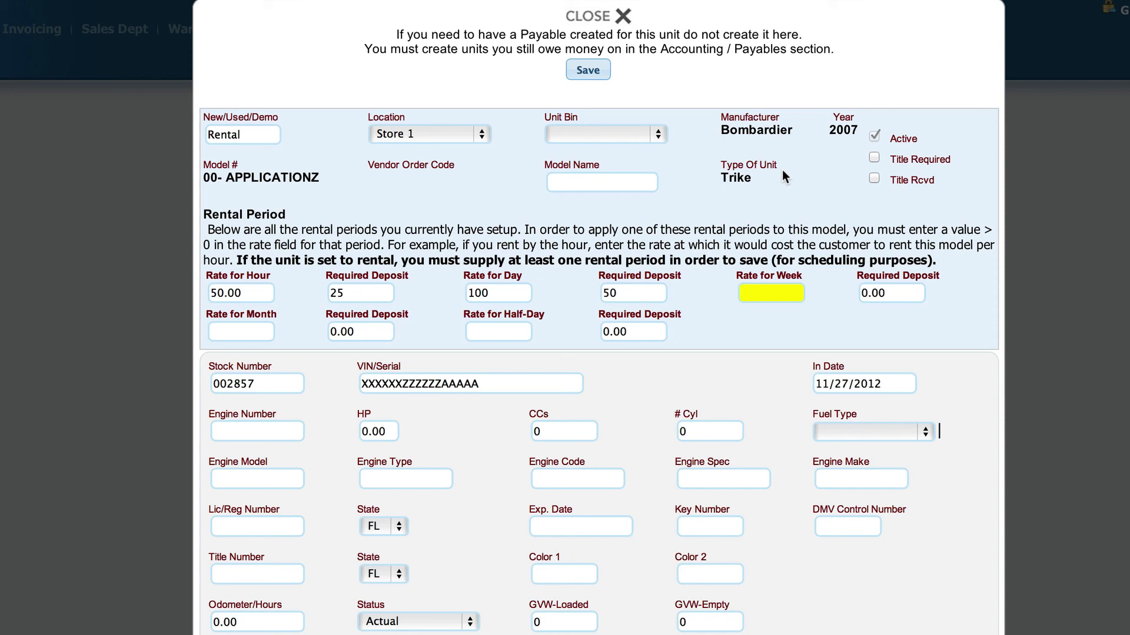
mouse_move(420, 178)
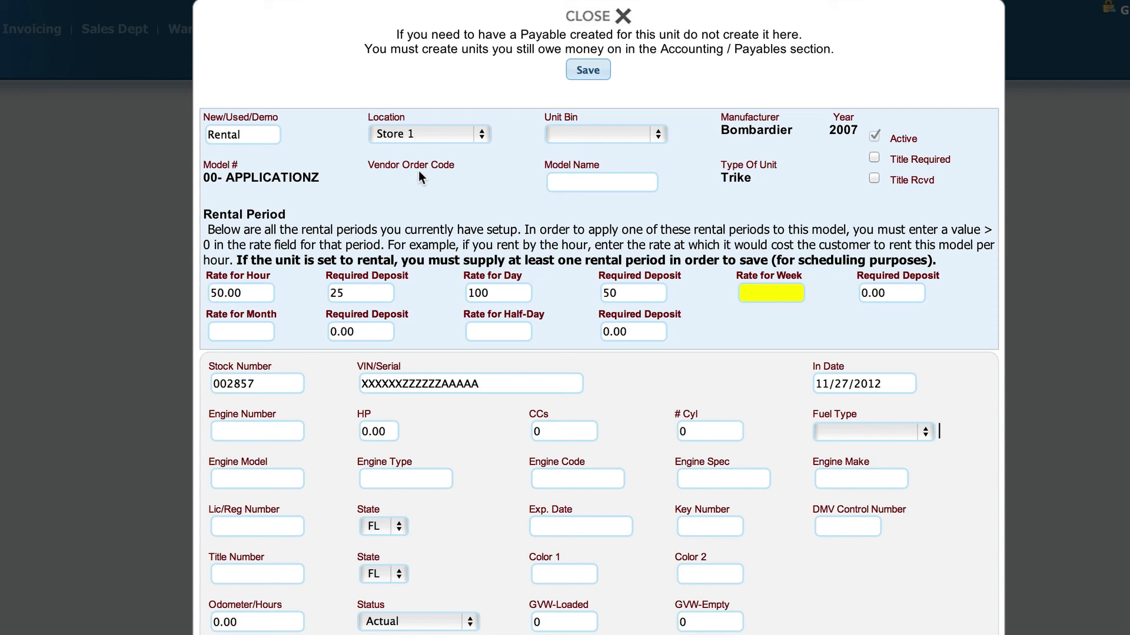
mouse_move(581, 90)
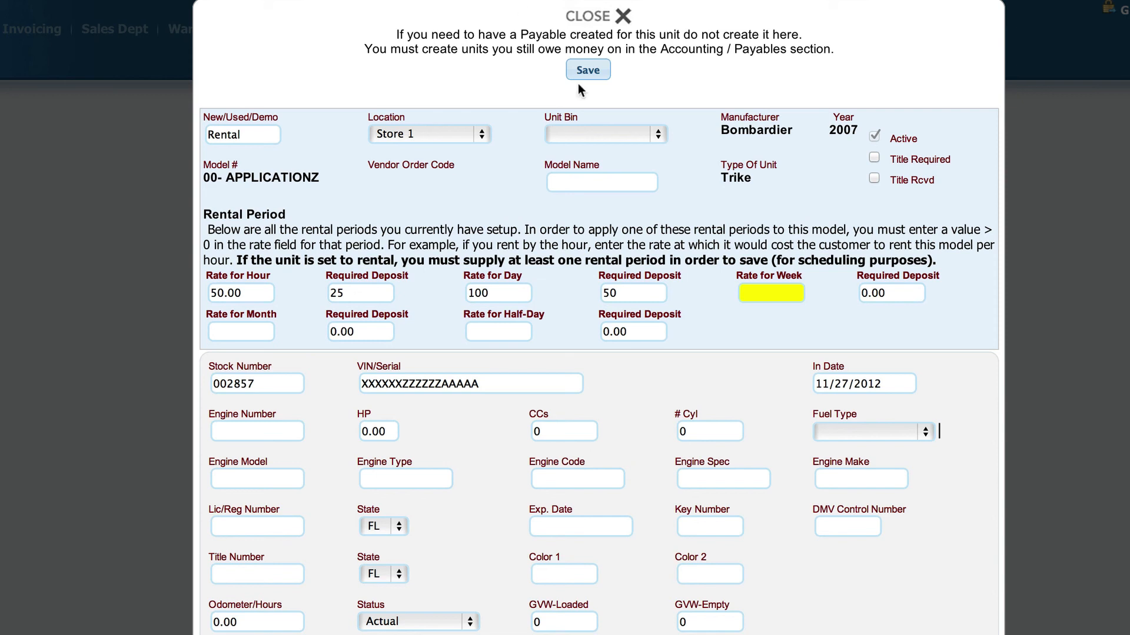